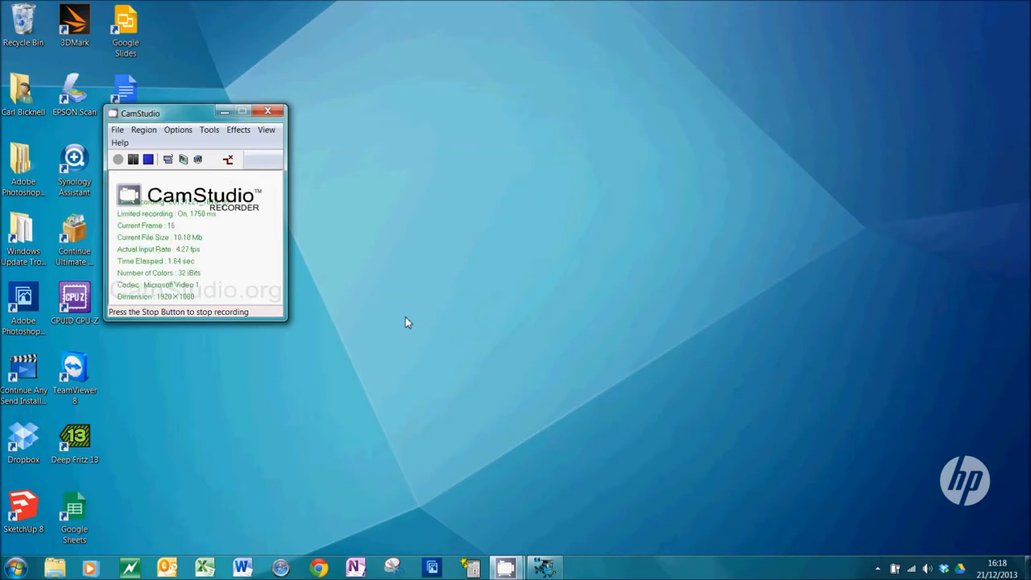
mouse_move(532, 474)
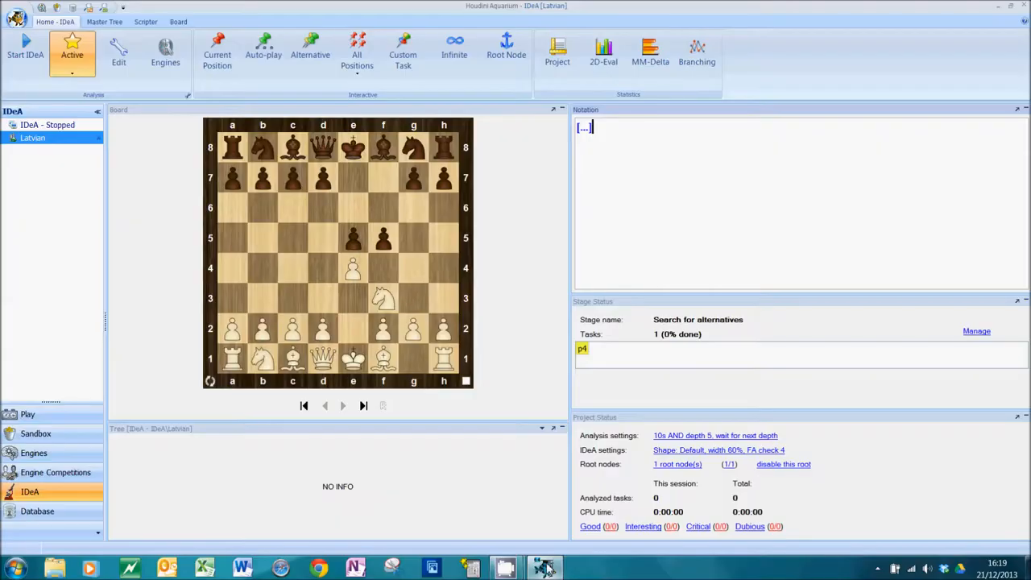
mouse_move(522, 402)
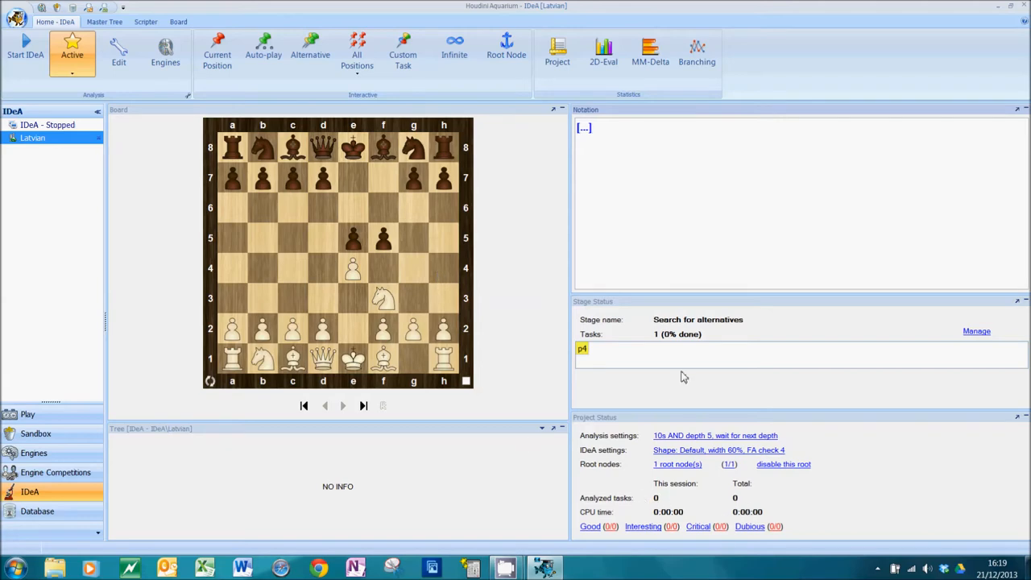
mouse_move(544, 262)
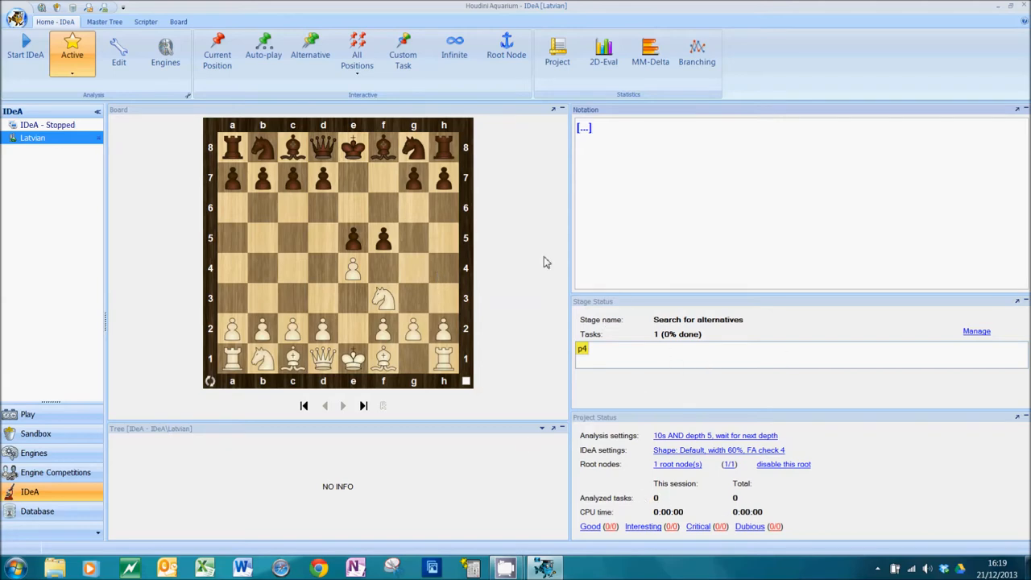
mouse_move(185, 266)
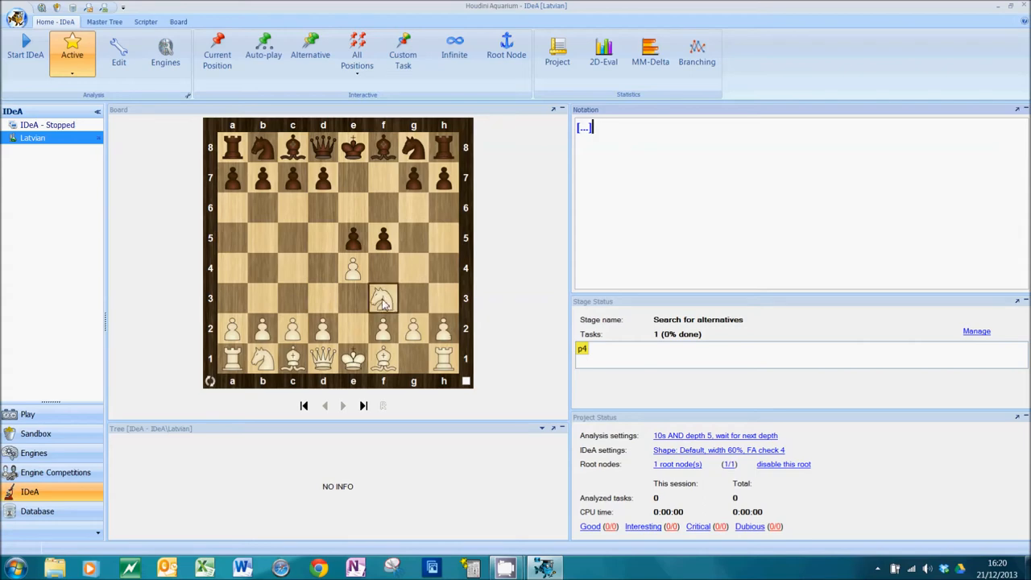
Enter the six candidate third moves 3.Nxe5, 3.exf5, 3.Bc4, 3.Nc3, 3.d4 and 3.d3
left_click(383, 298)
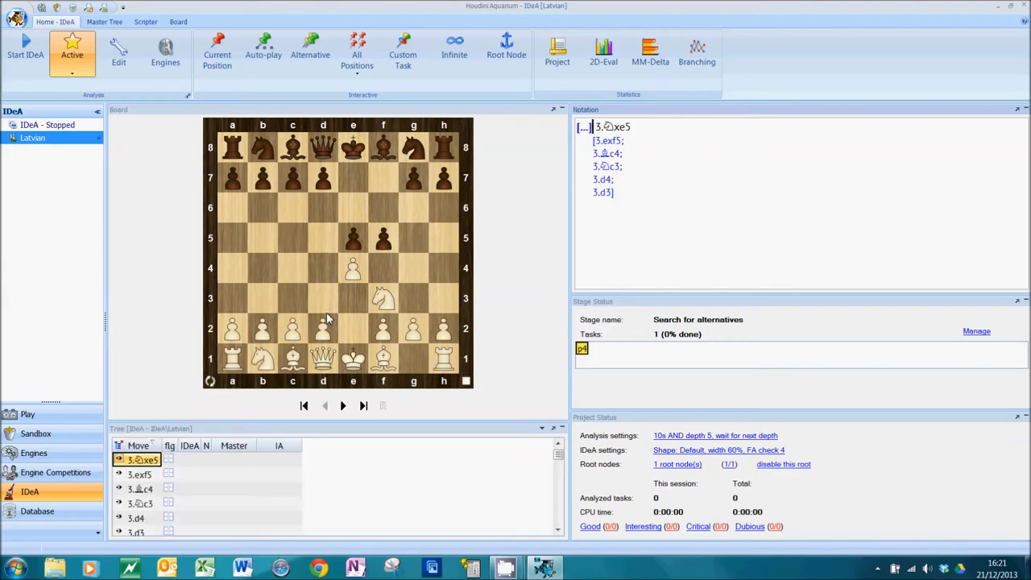
mouse_move(387, 300)
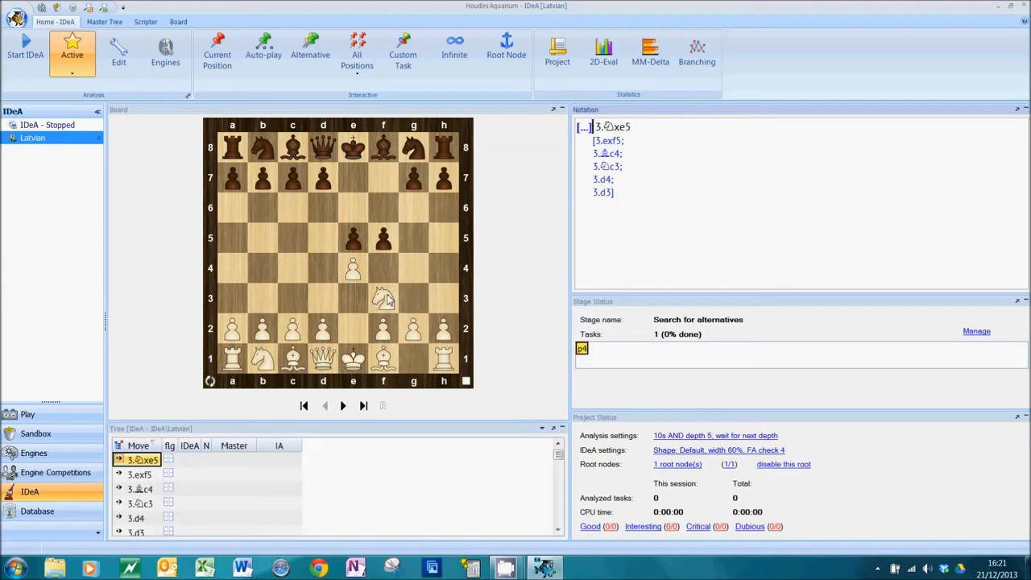
Play 3...d6 4.Qh5 g6 5.Nxg6 Nf6 6.Qh4 after 3.Nxe5
left_click(142, 460)
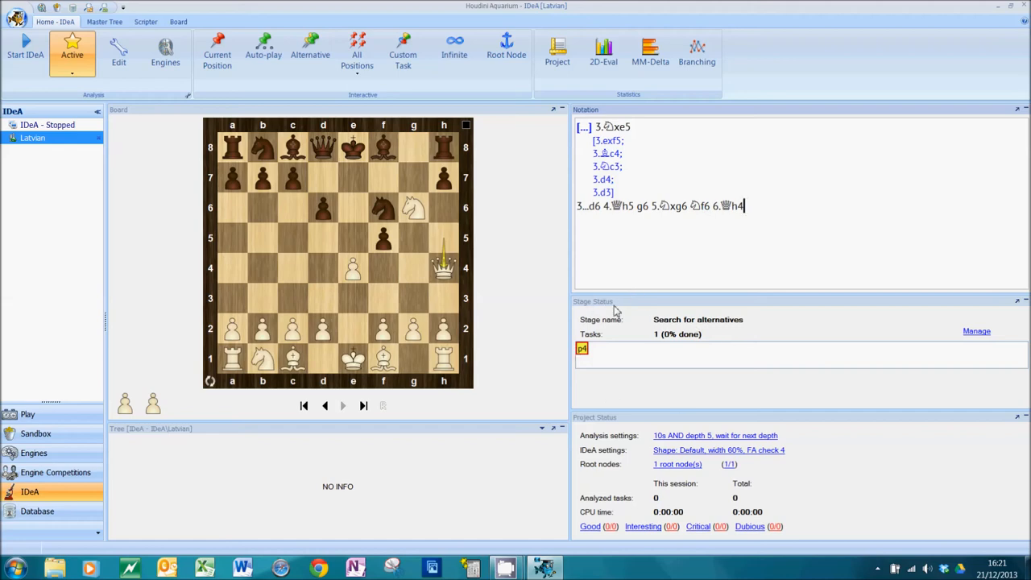
mouse_move(684, 178)
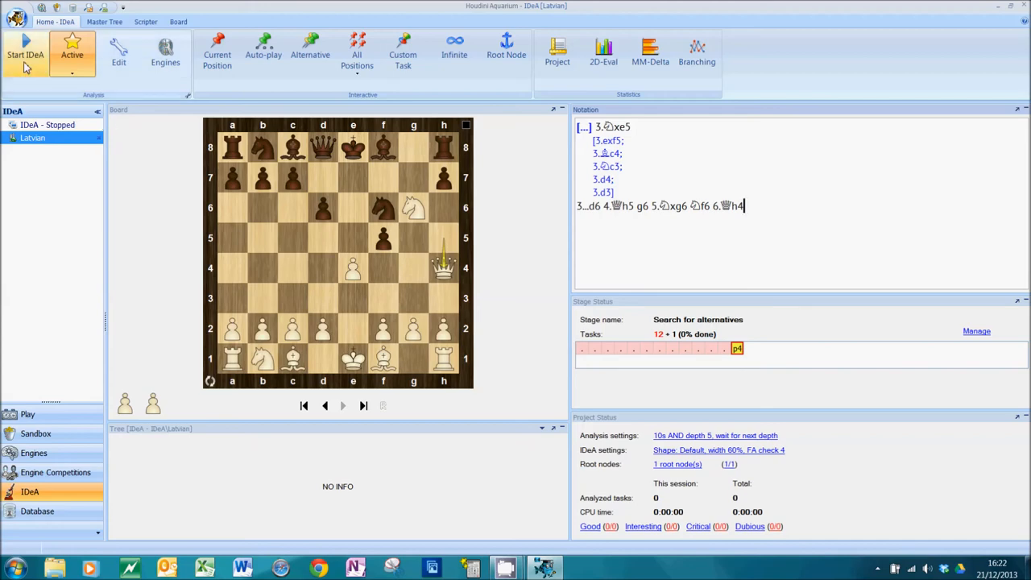
mouse_move(536, 322)
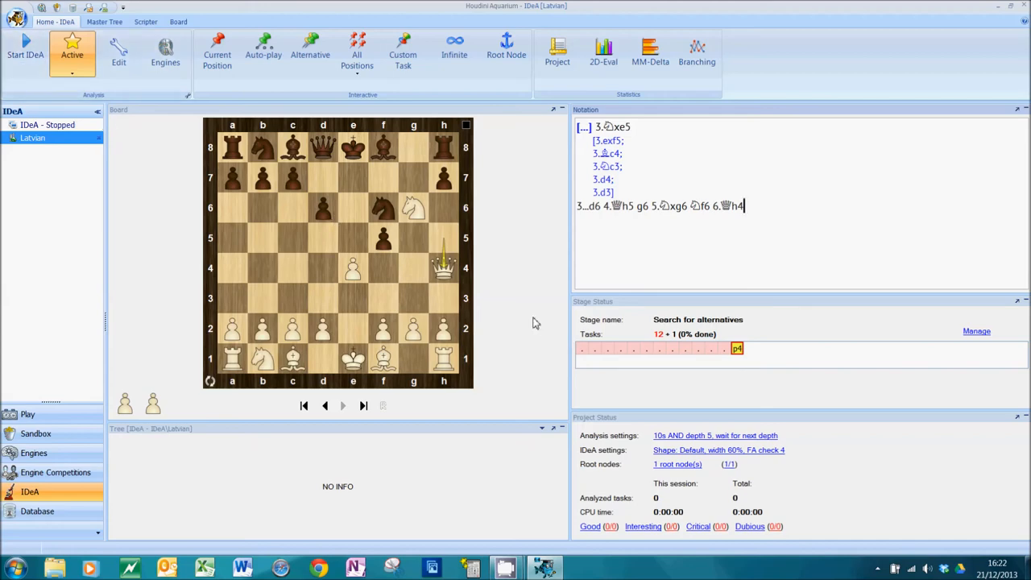